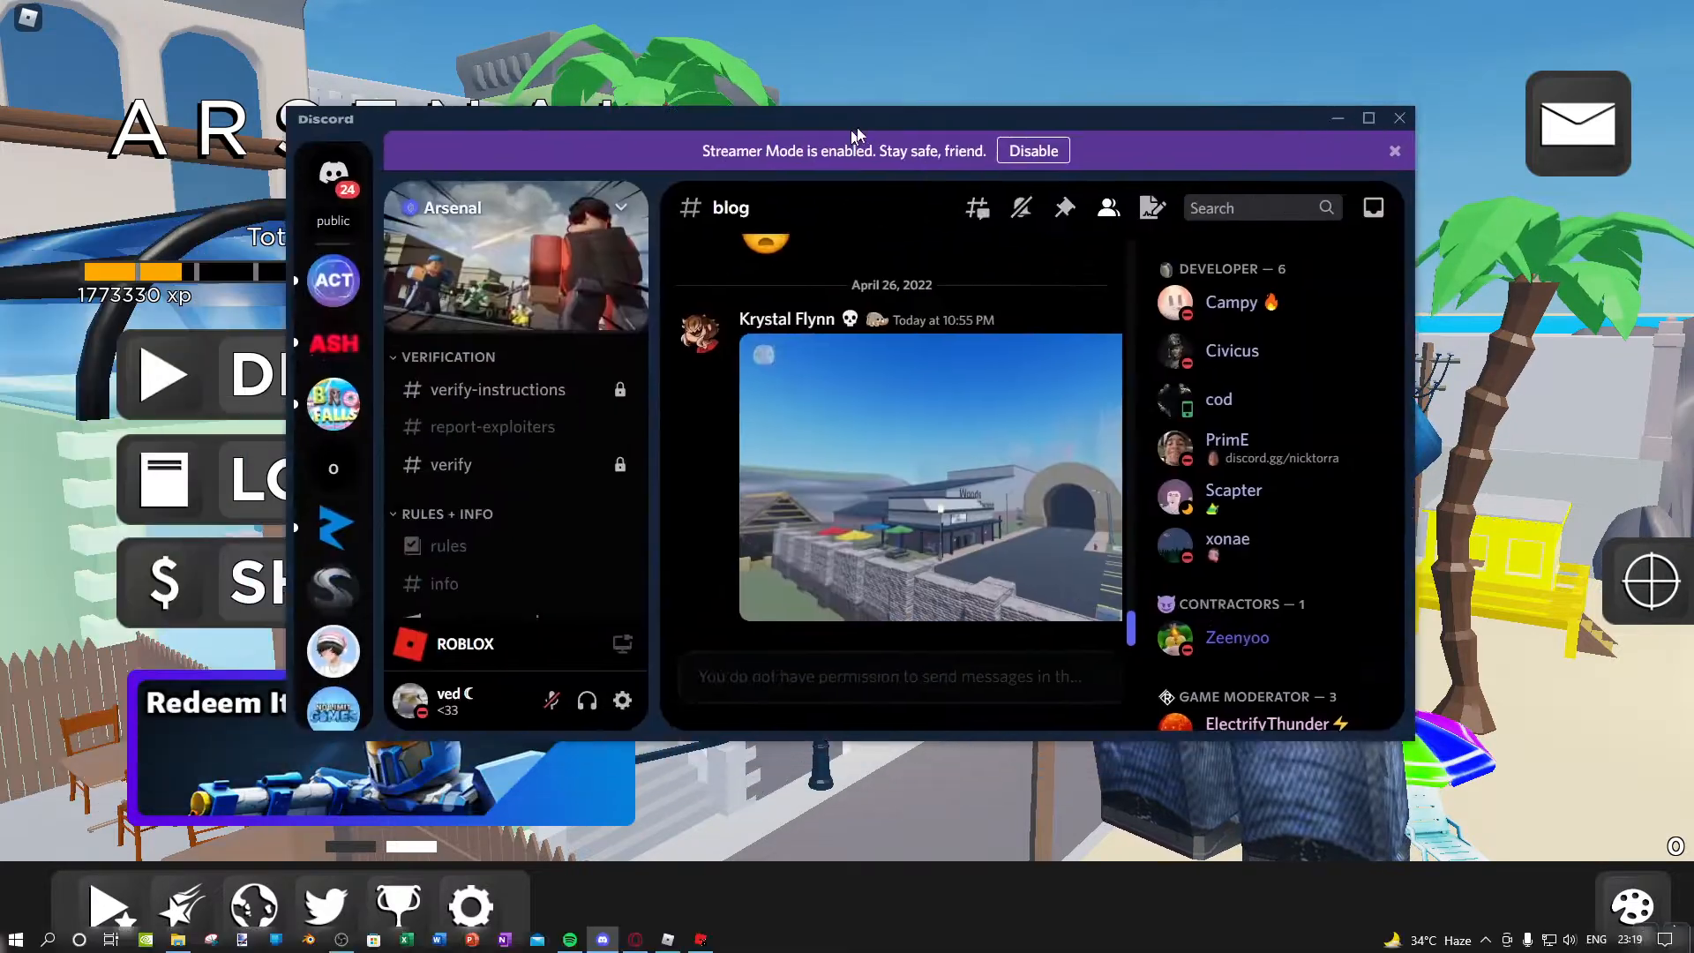
Step: Maximize the Discord window to fill the screen on the Arsenal blog channel
click(1365, 118)
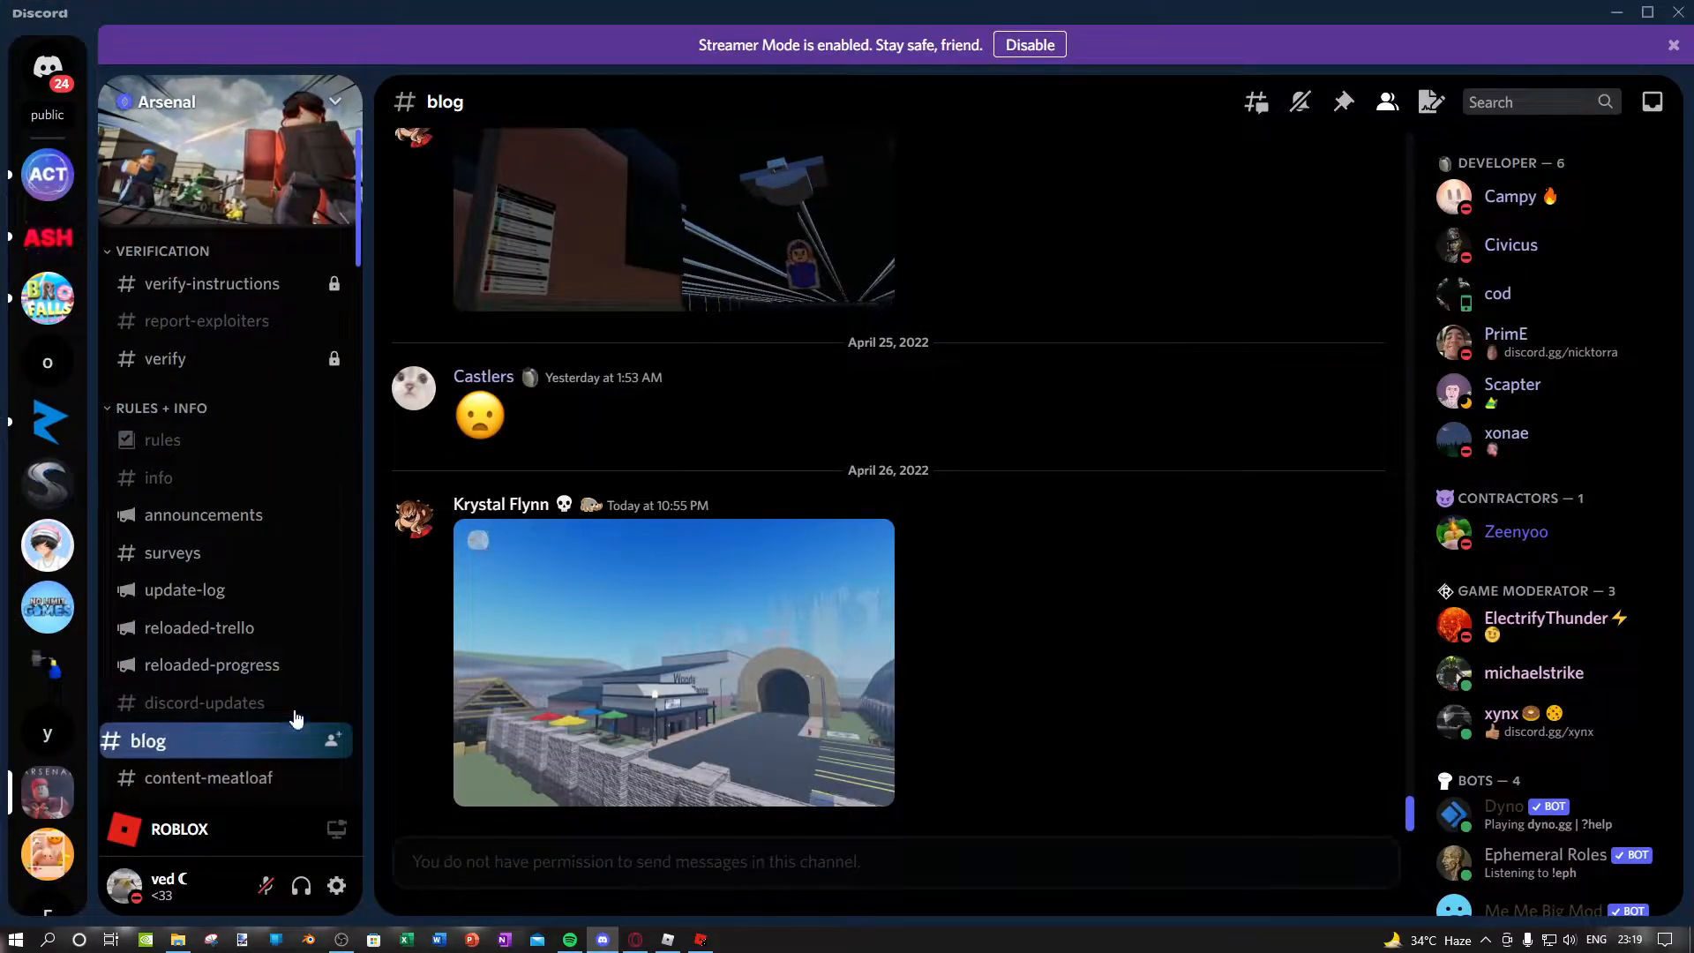
mouse_move(843, 642)
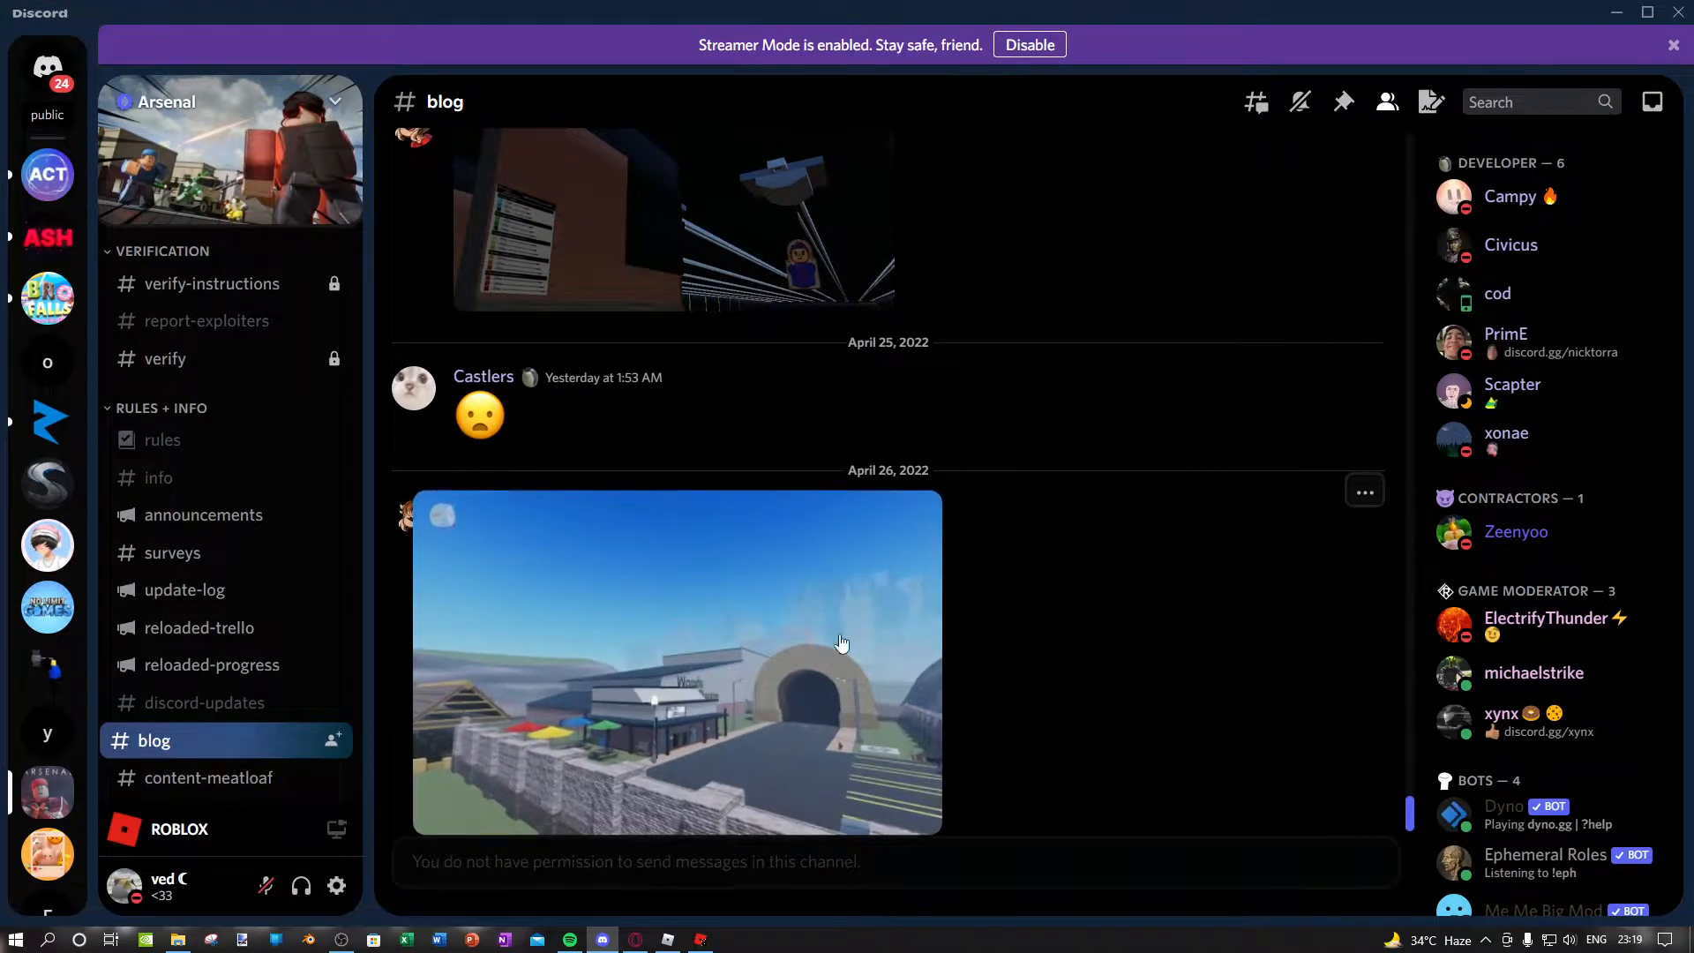
Step: View the new-map screenshot full-size in the image viewer over the chat
click(677, 659)
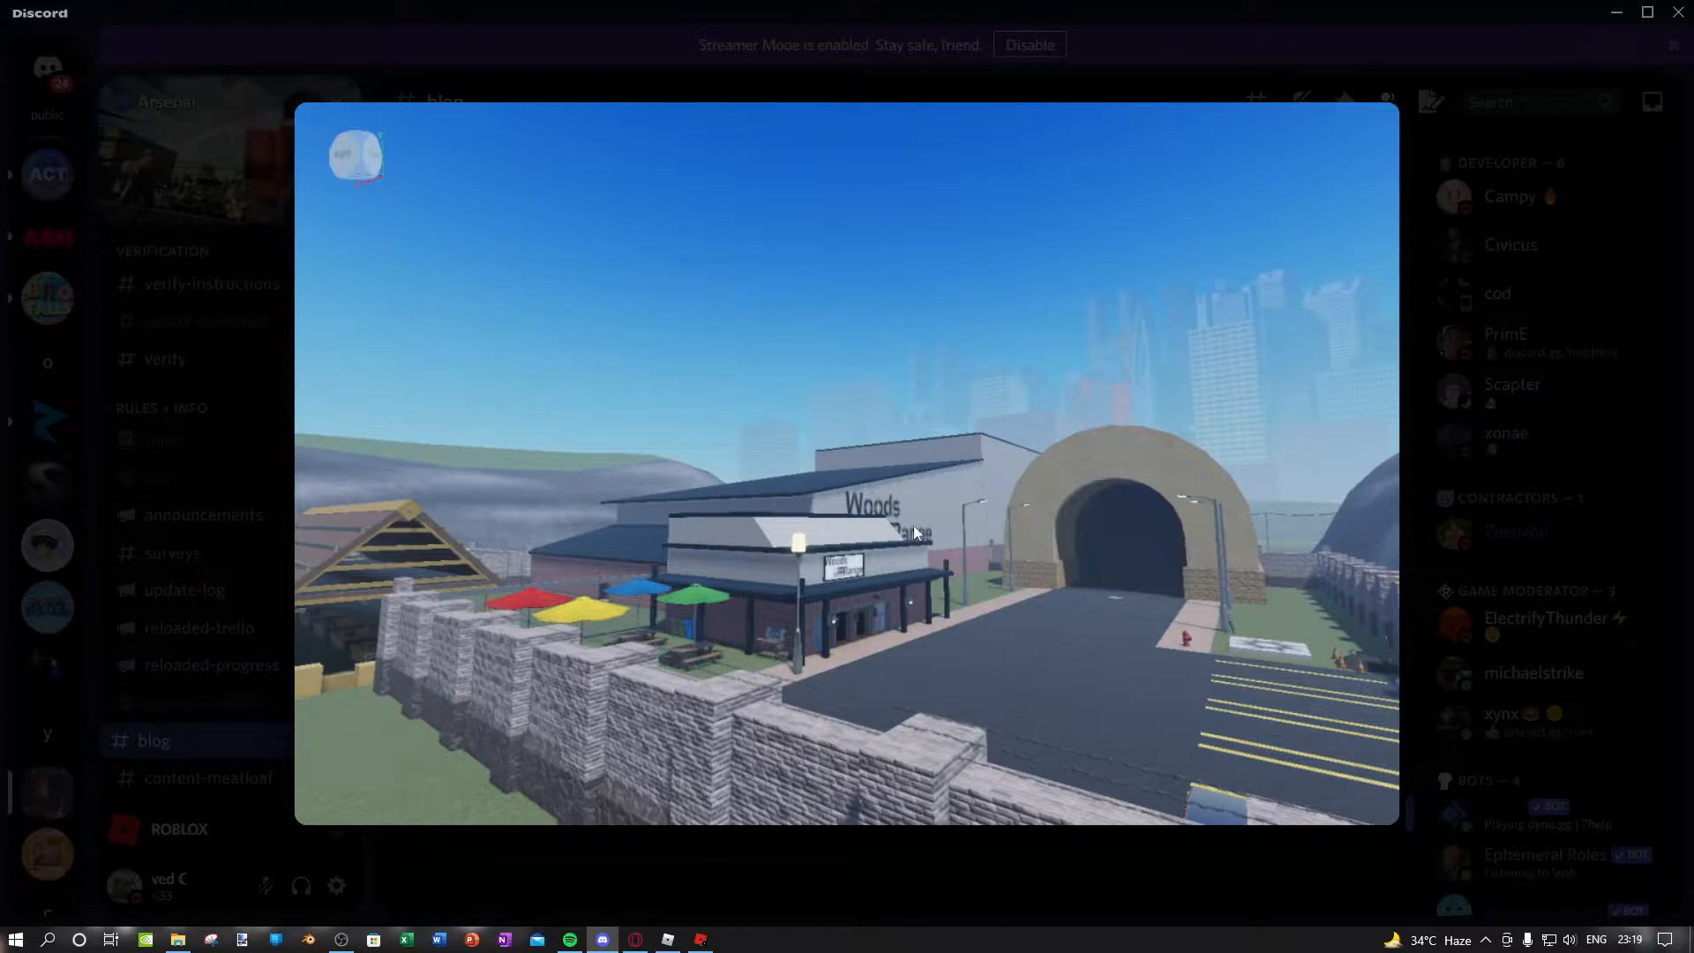
mouse_move(1083, 425)
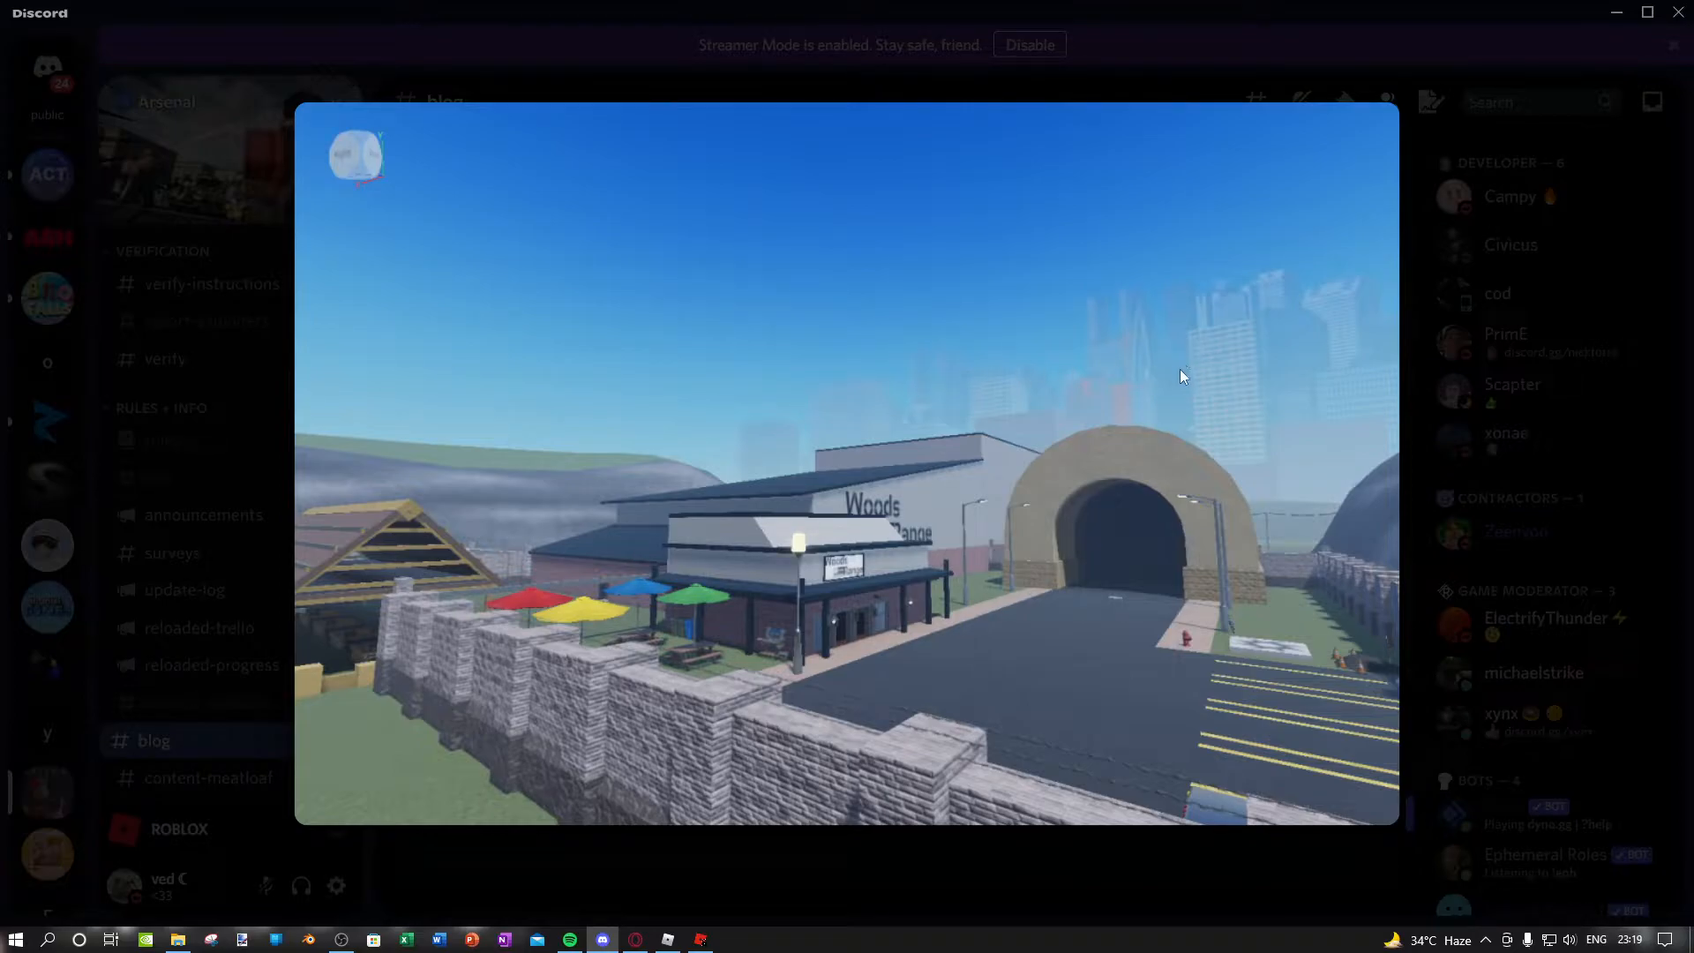
mouse_move(1057, 631)
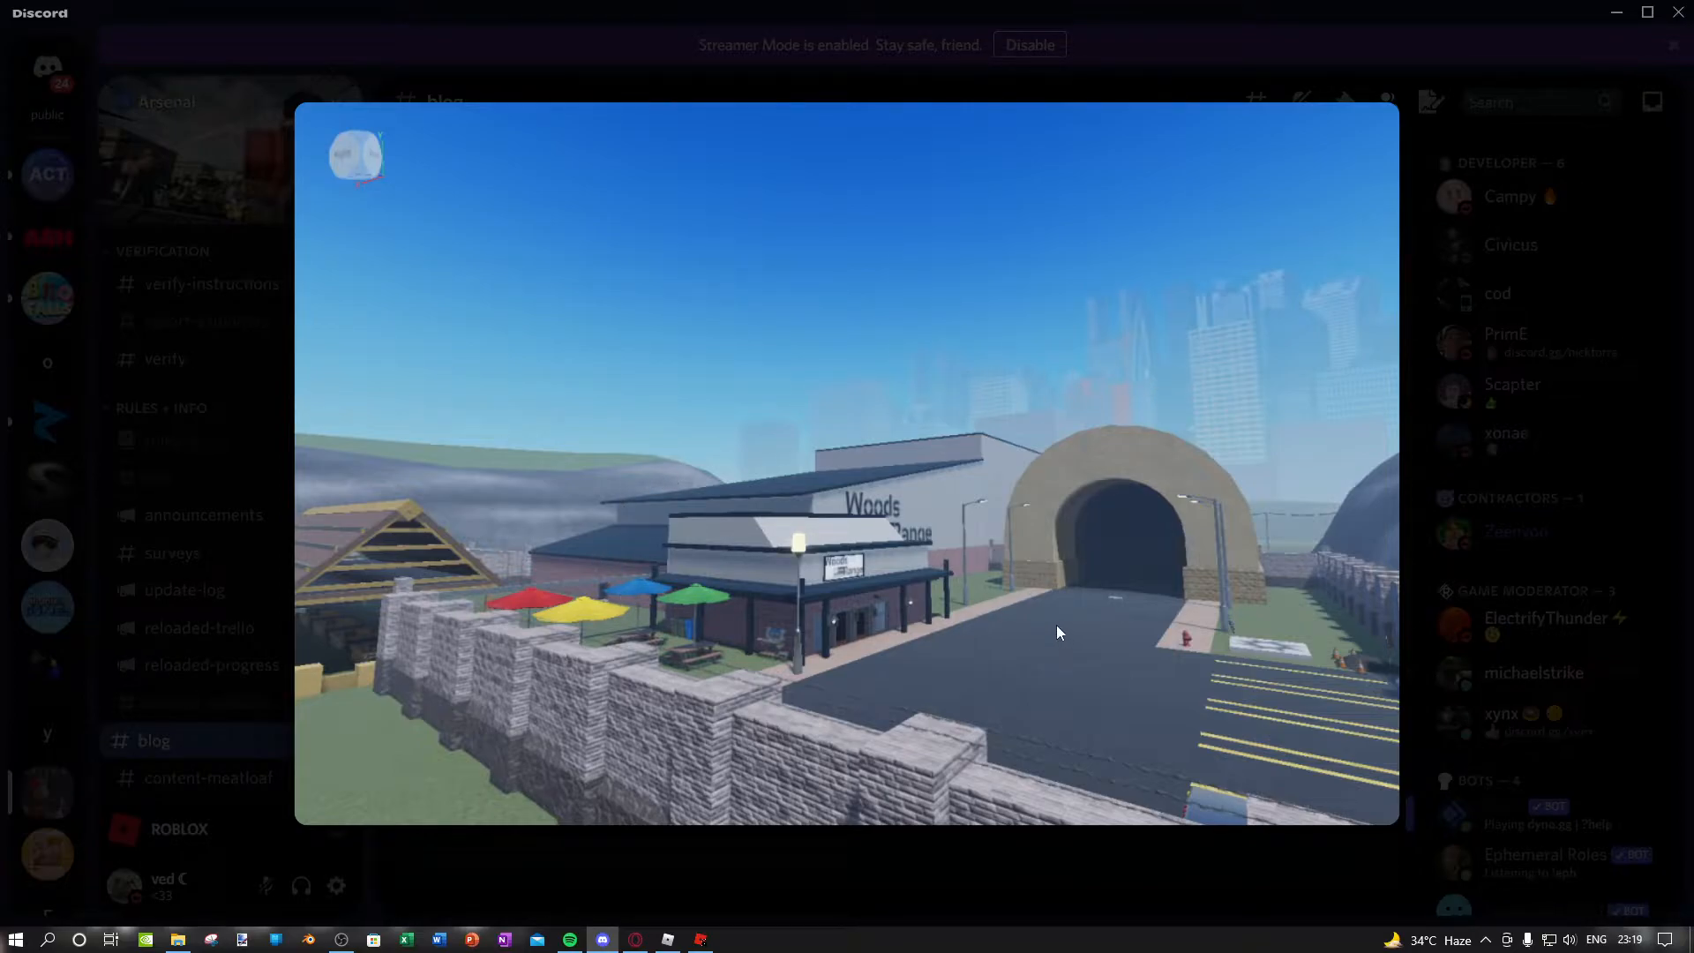
mouse_move(1055, 579)
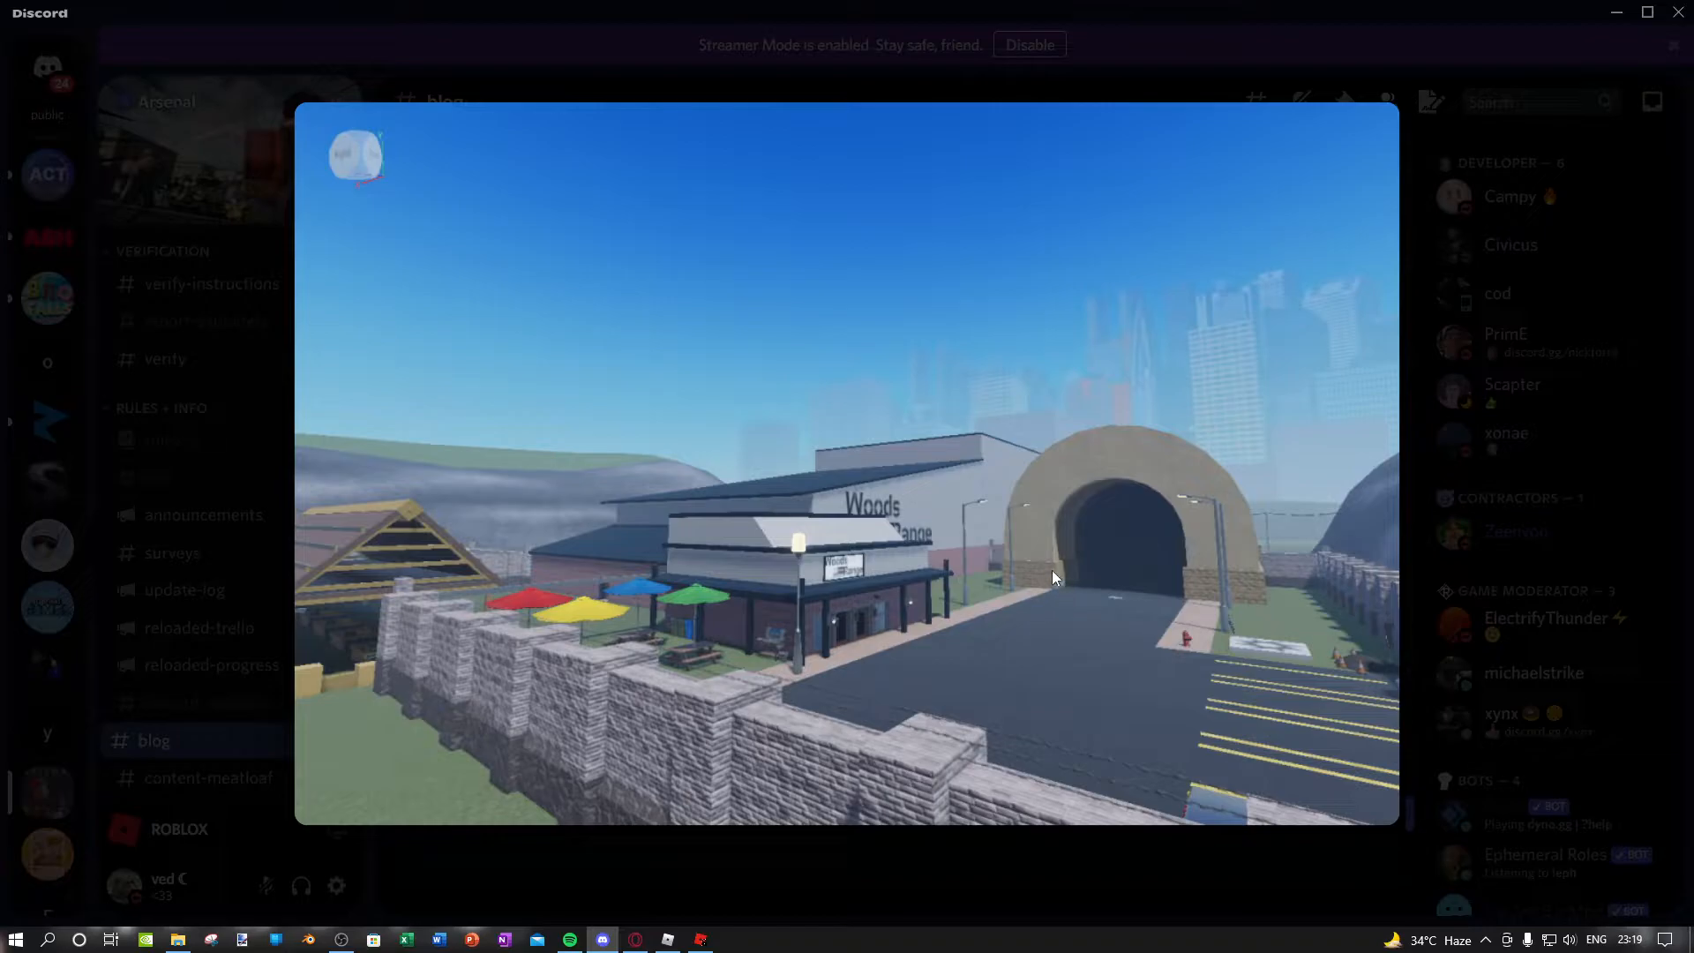
mouse_move(1135, 501)
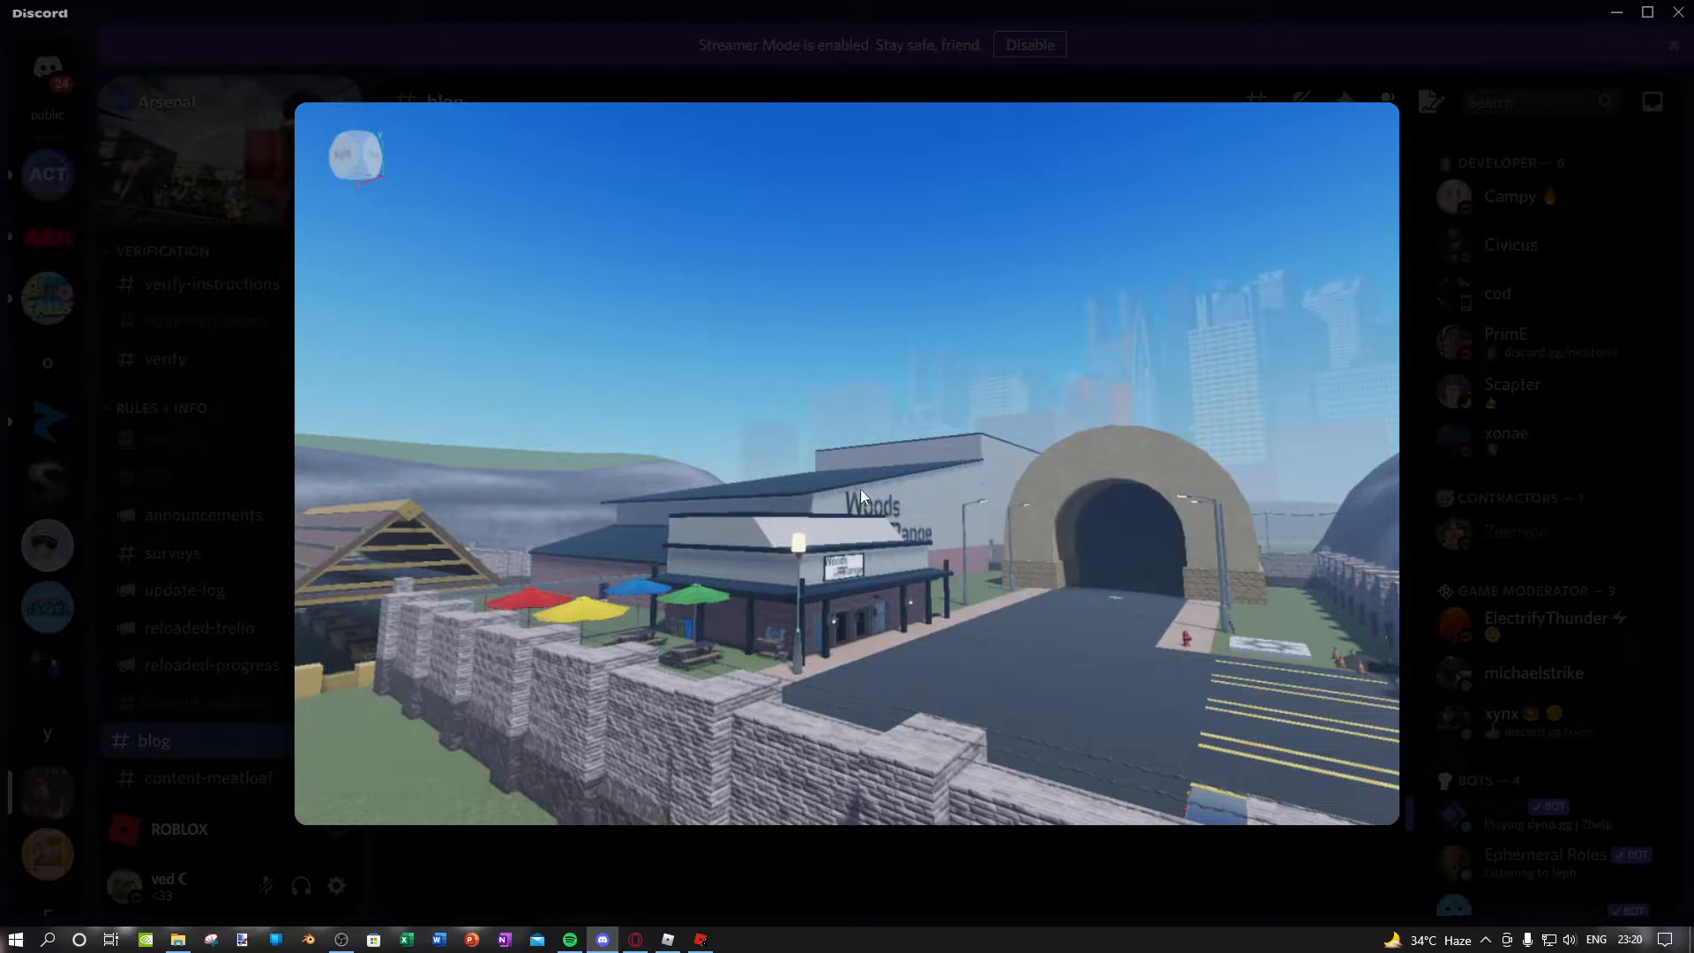
mouse_move(482, 594)
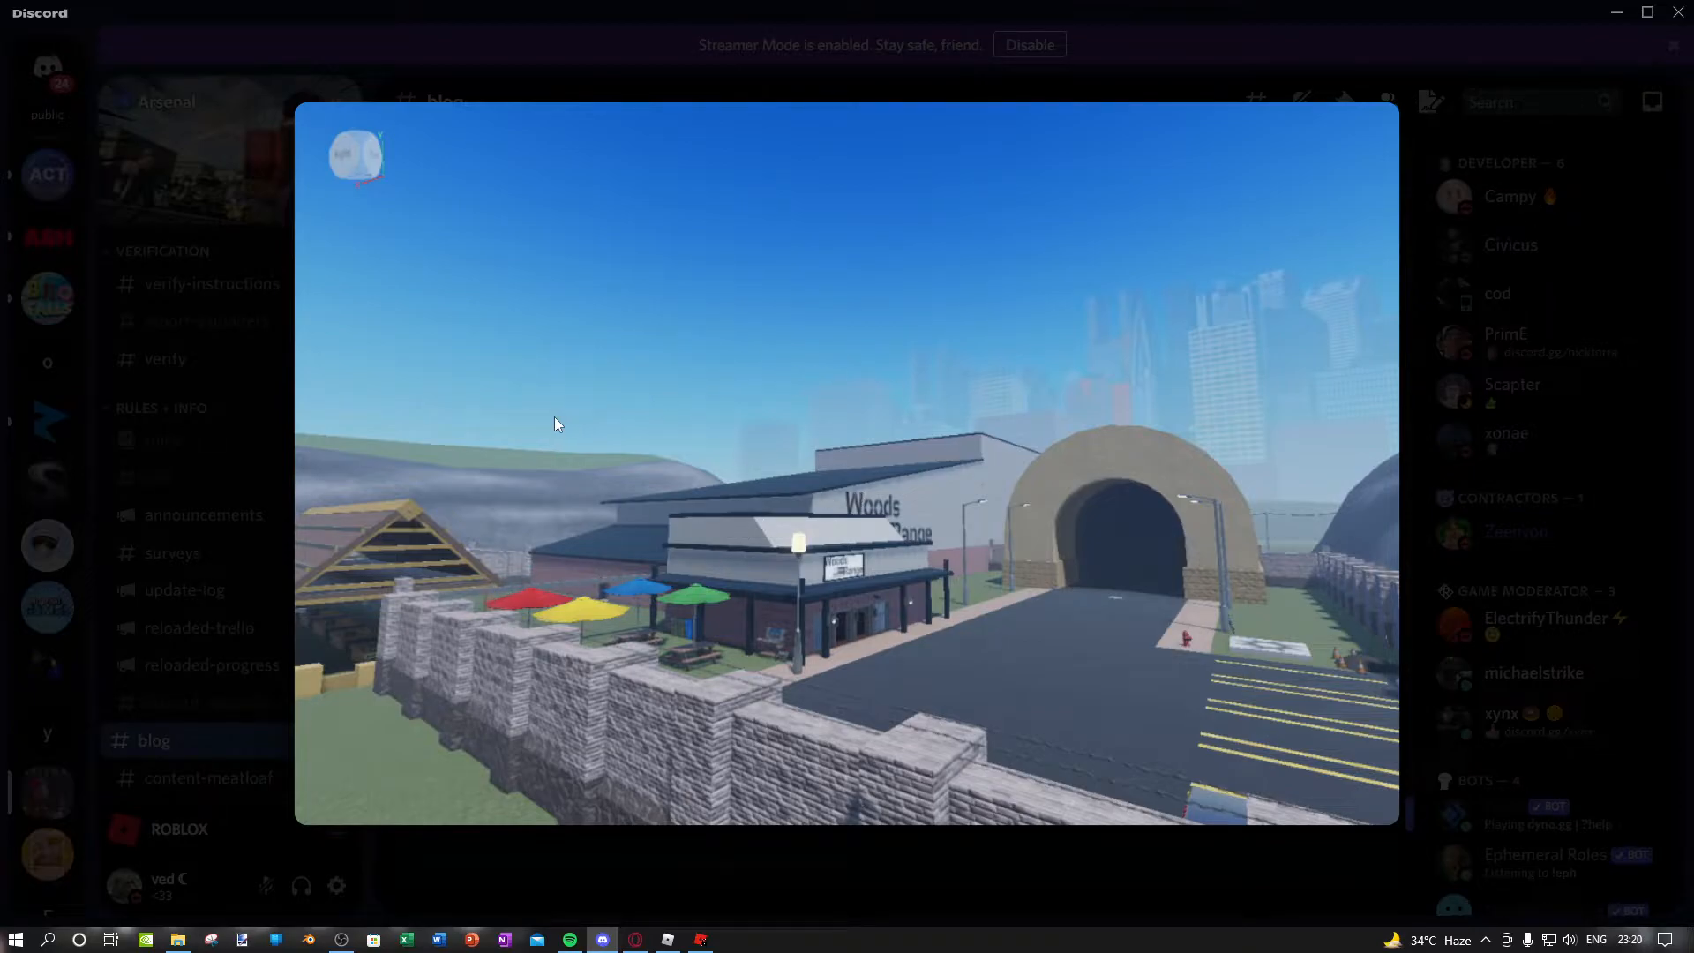
mouse_move(538, 427)
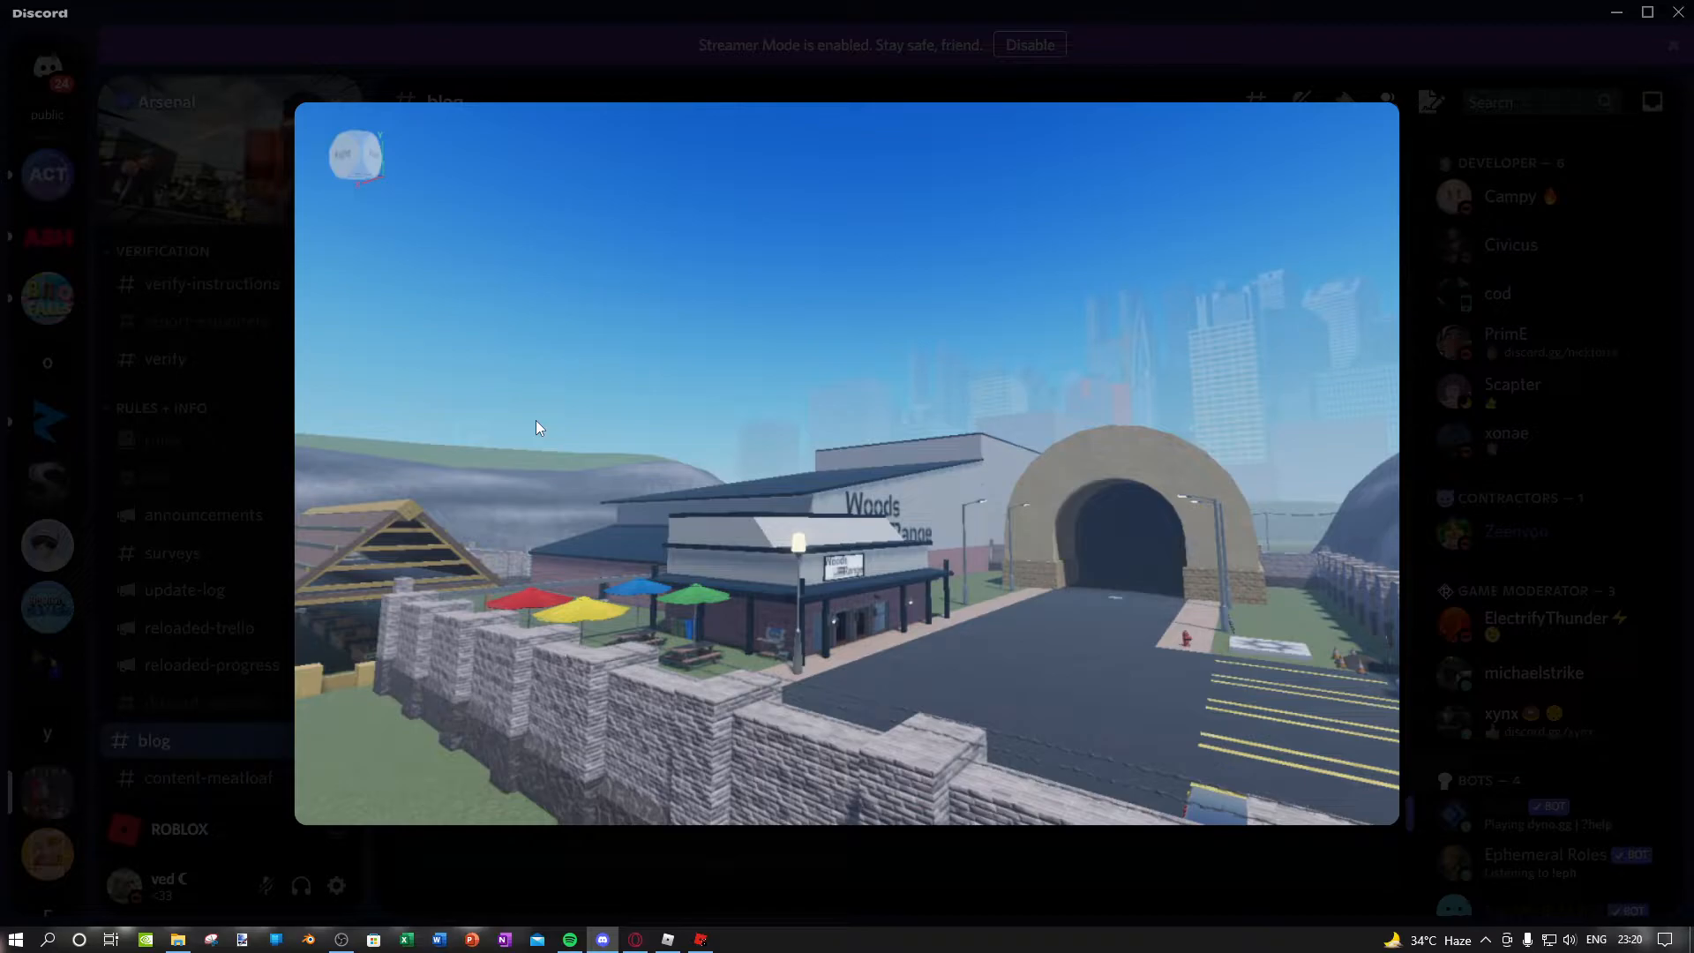
mouse_move(868, 541)
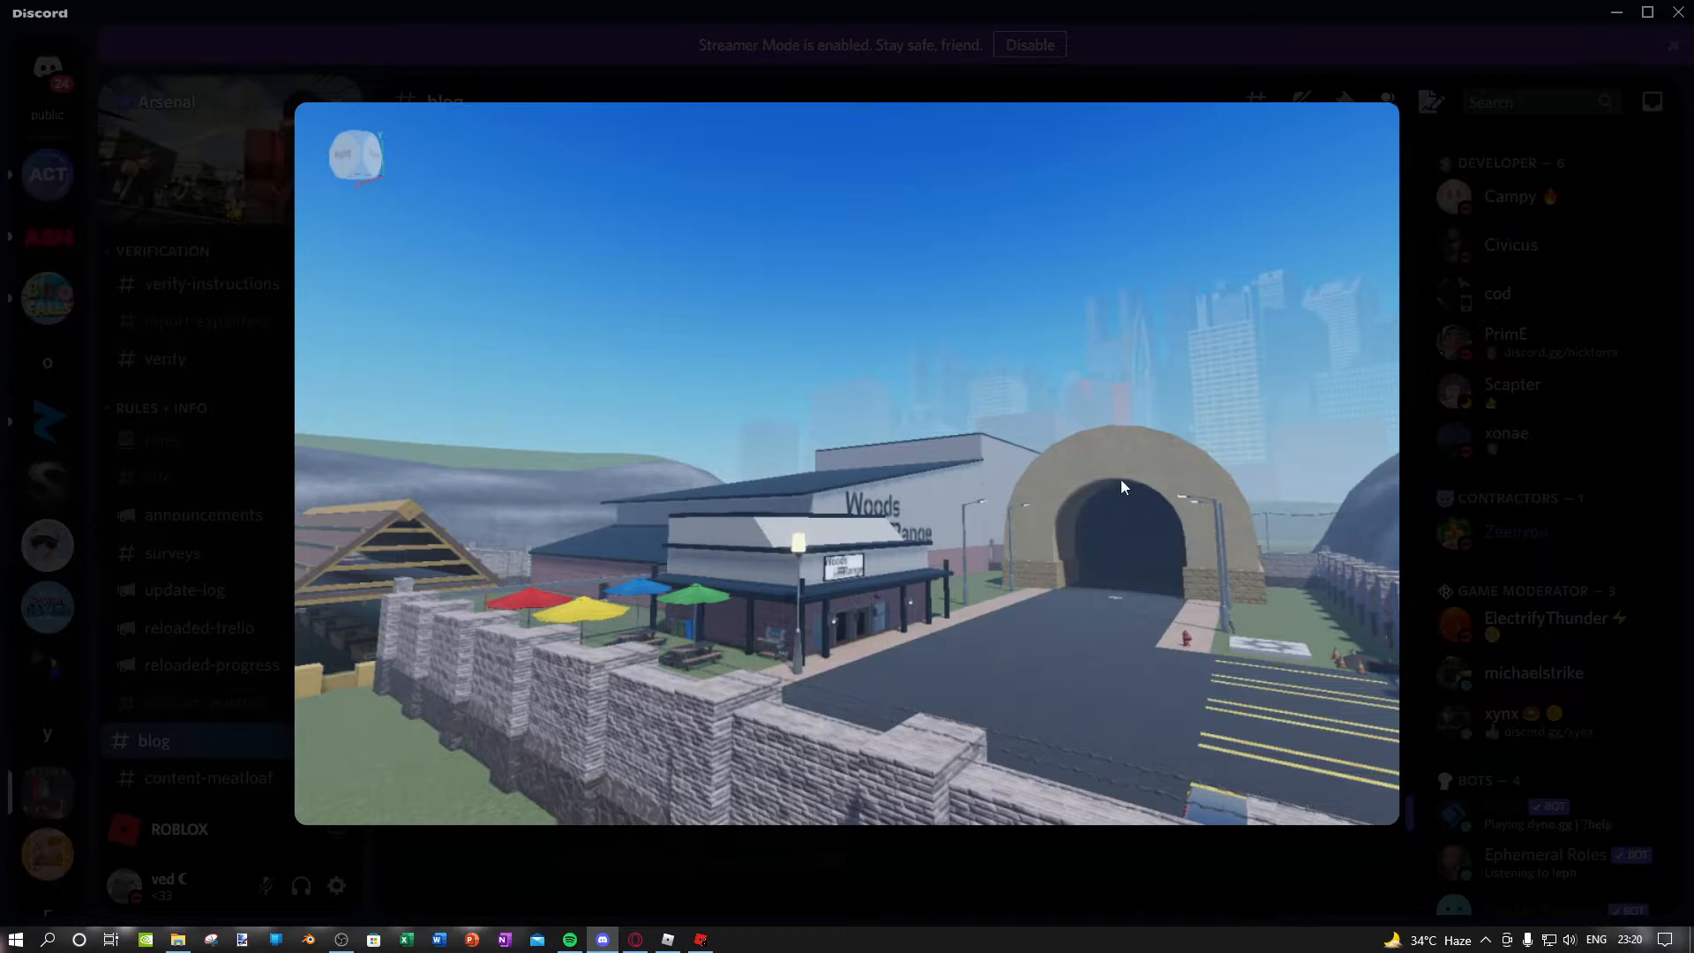
mouse_move(901, 514)
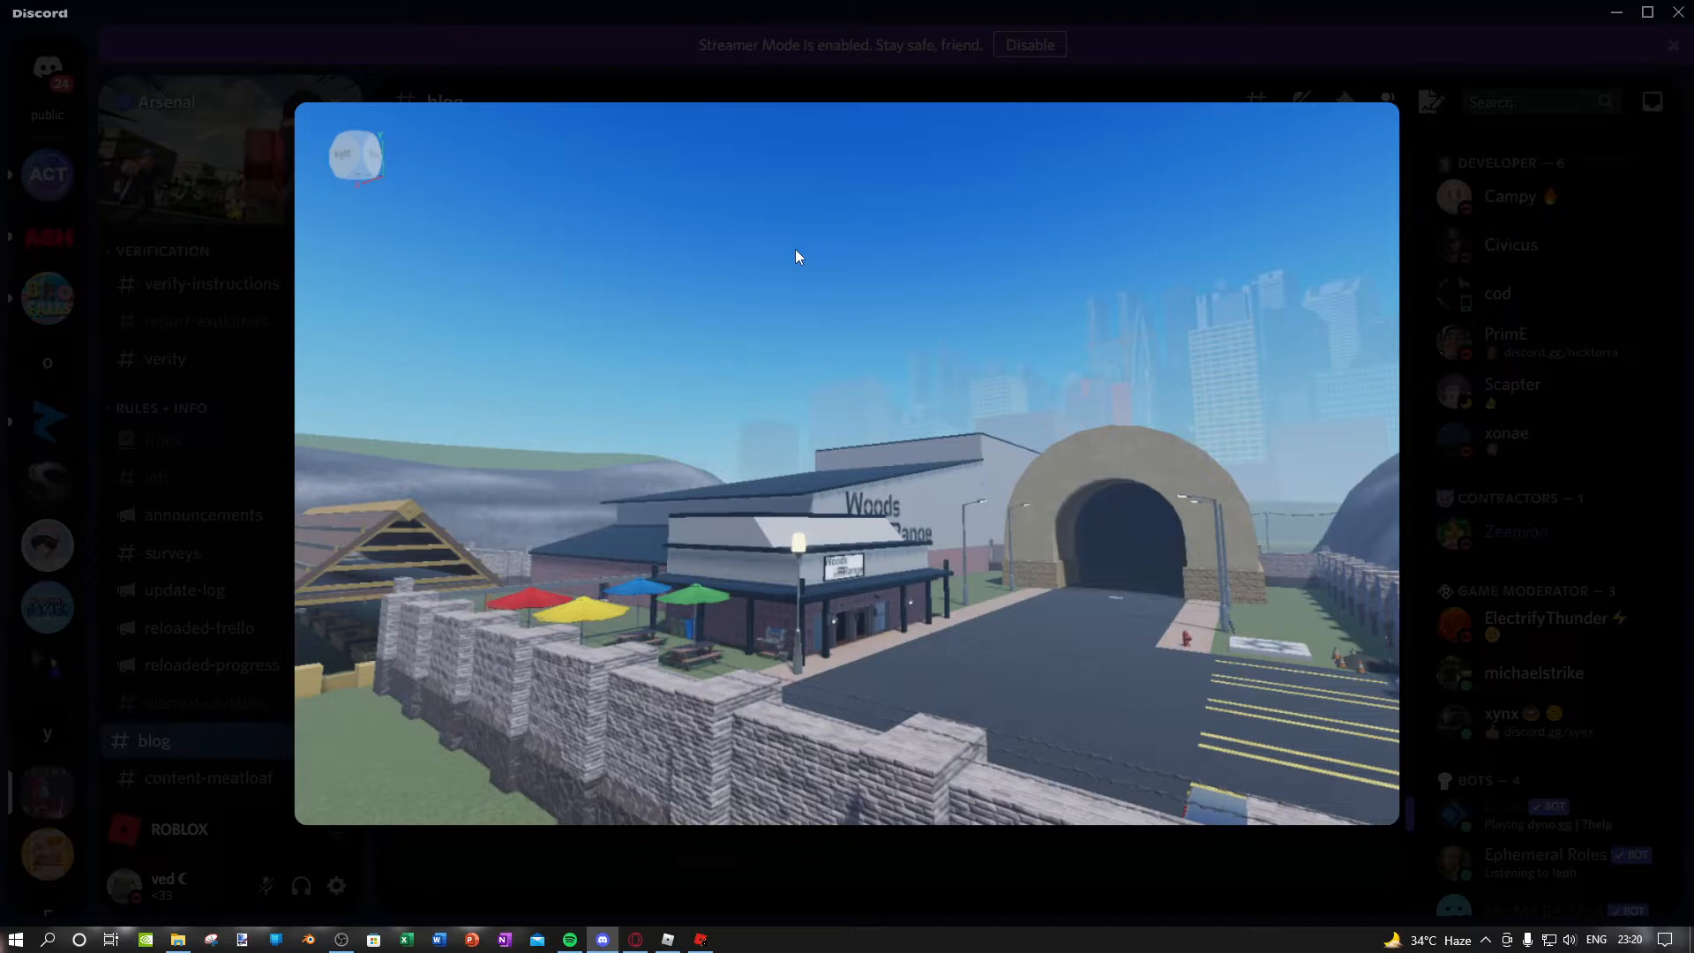
mouse_move(935, 271)
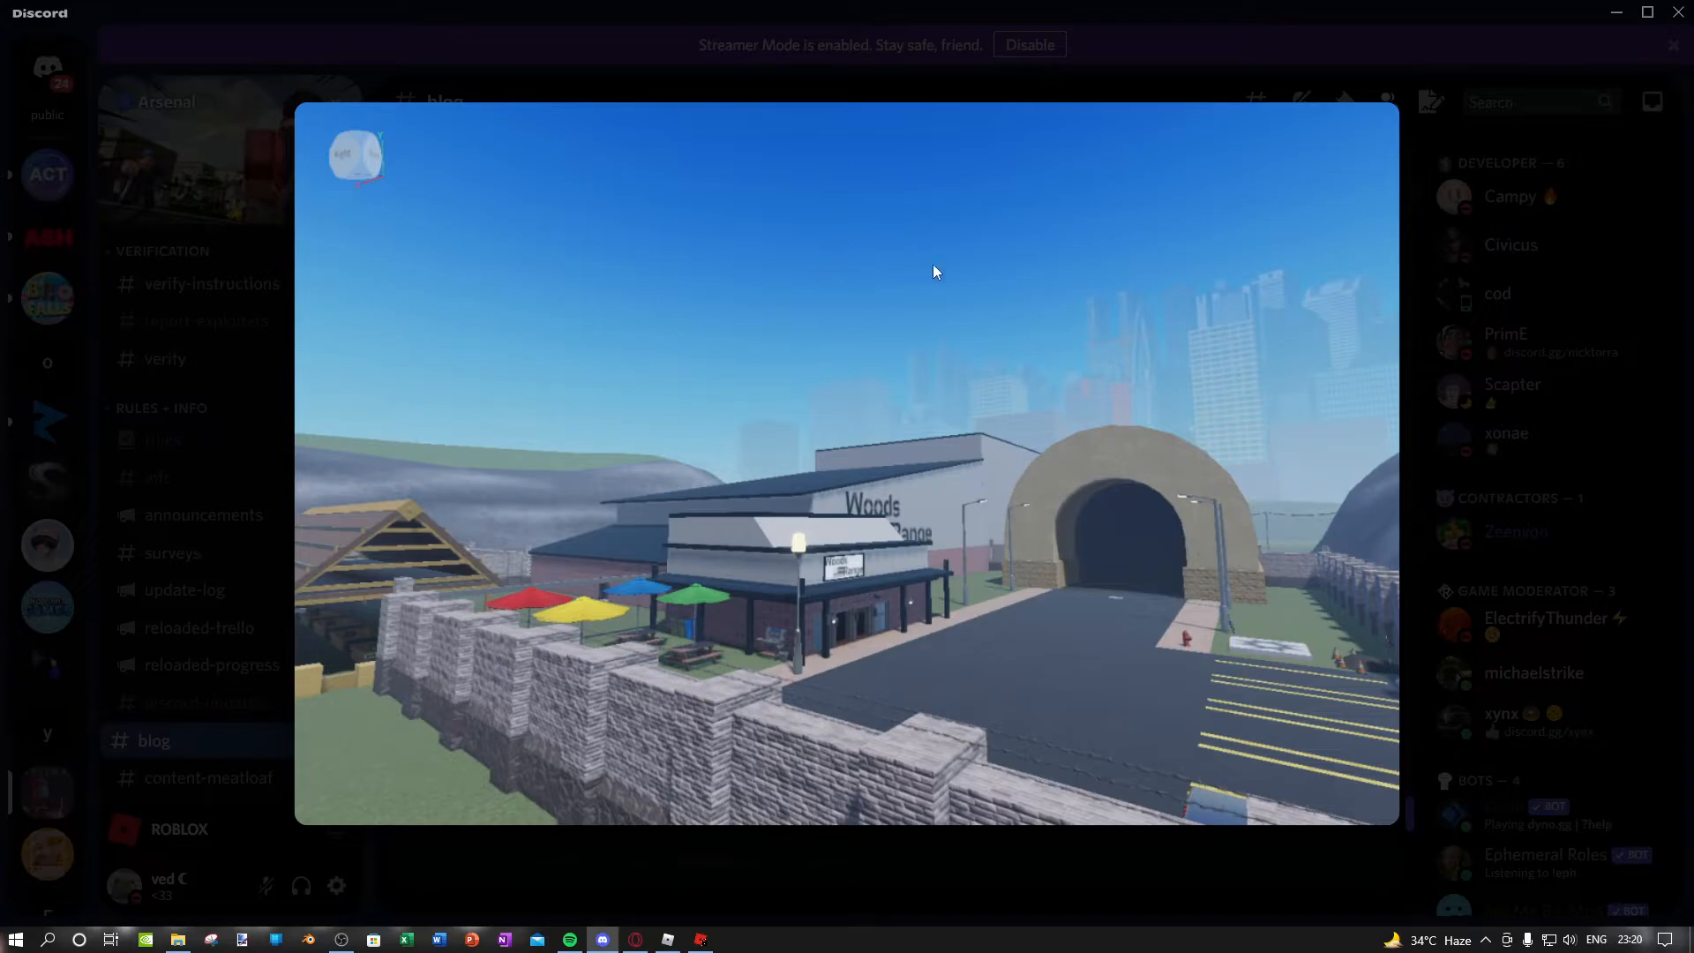
mouse_move(894, 238)
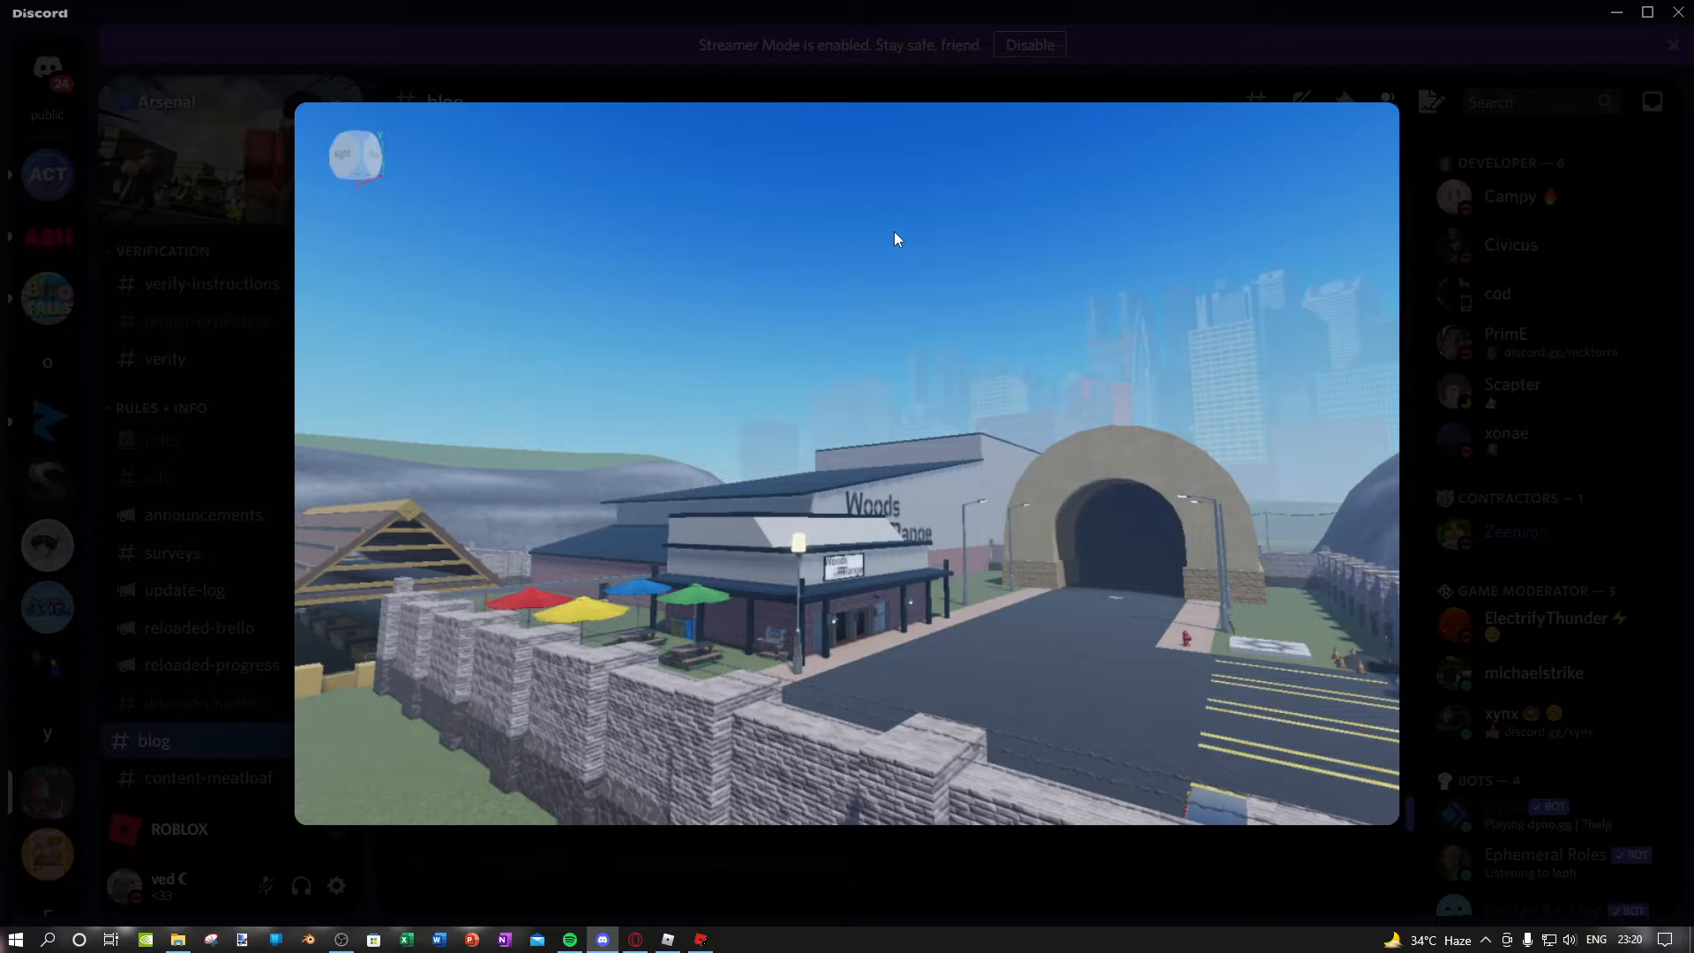
mouse_move(848, 233)
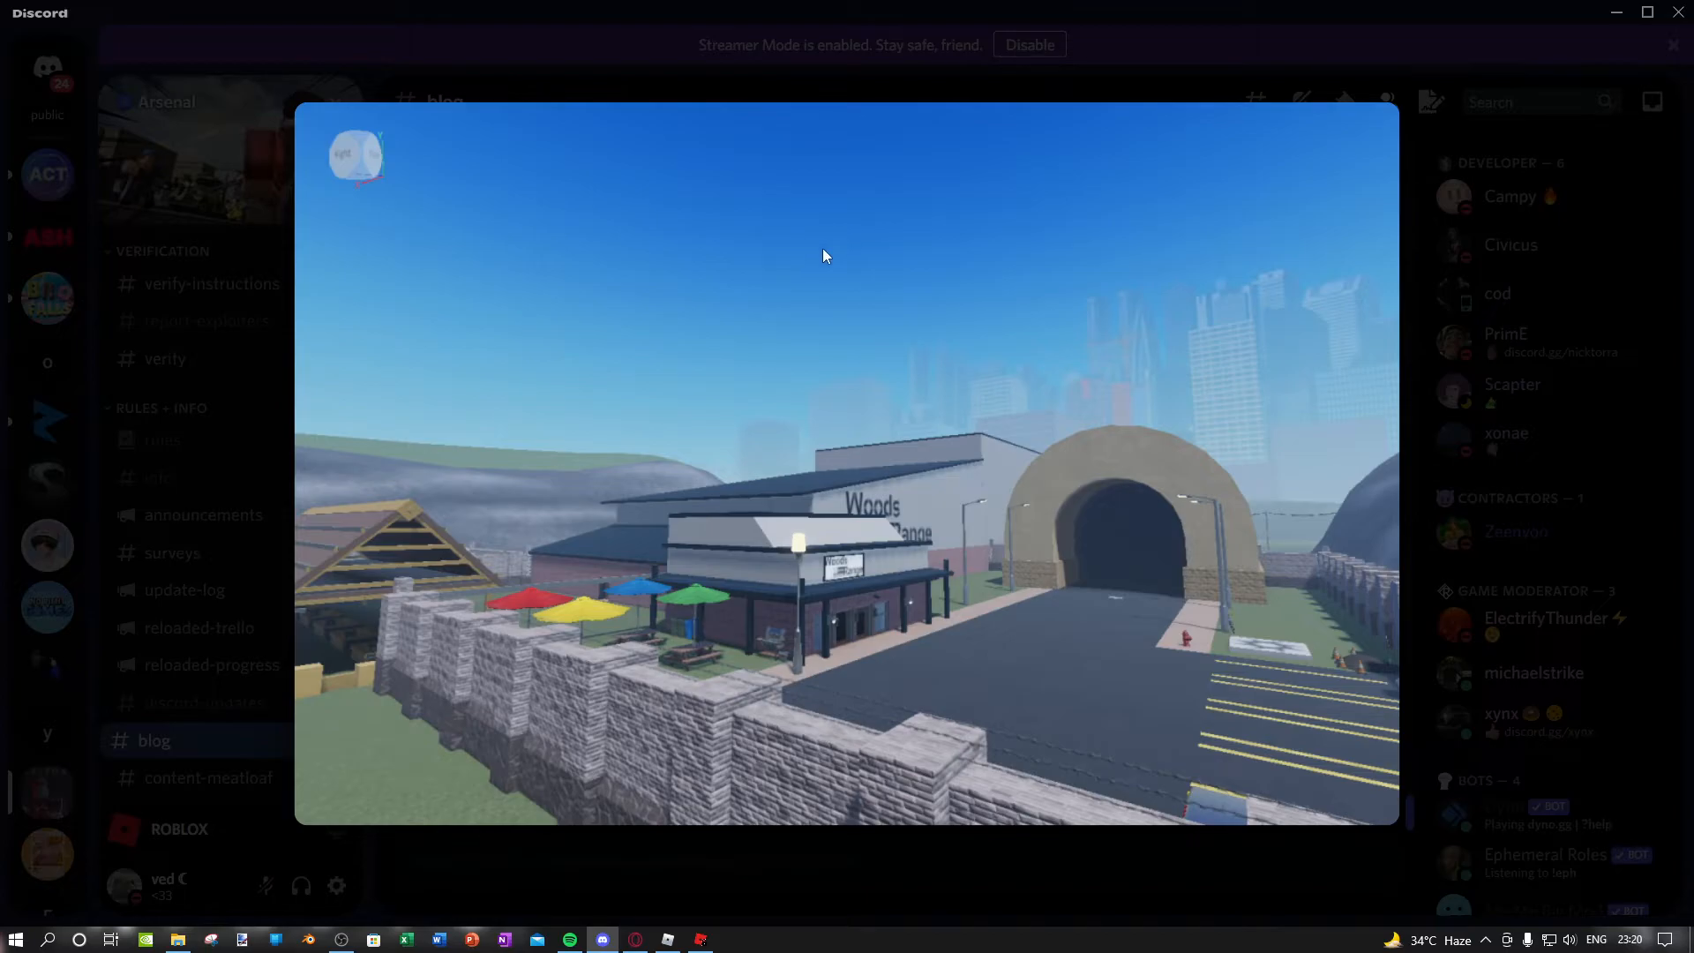
mouse_move(965, 240)
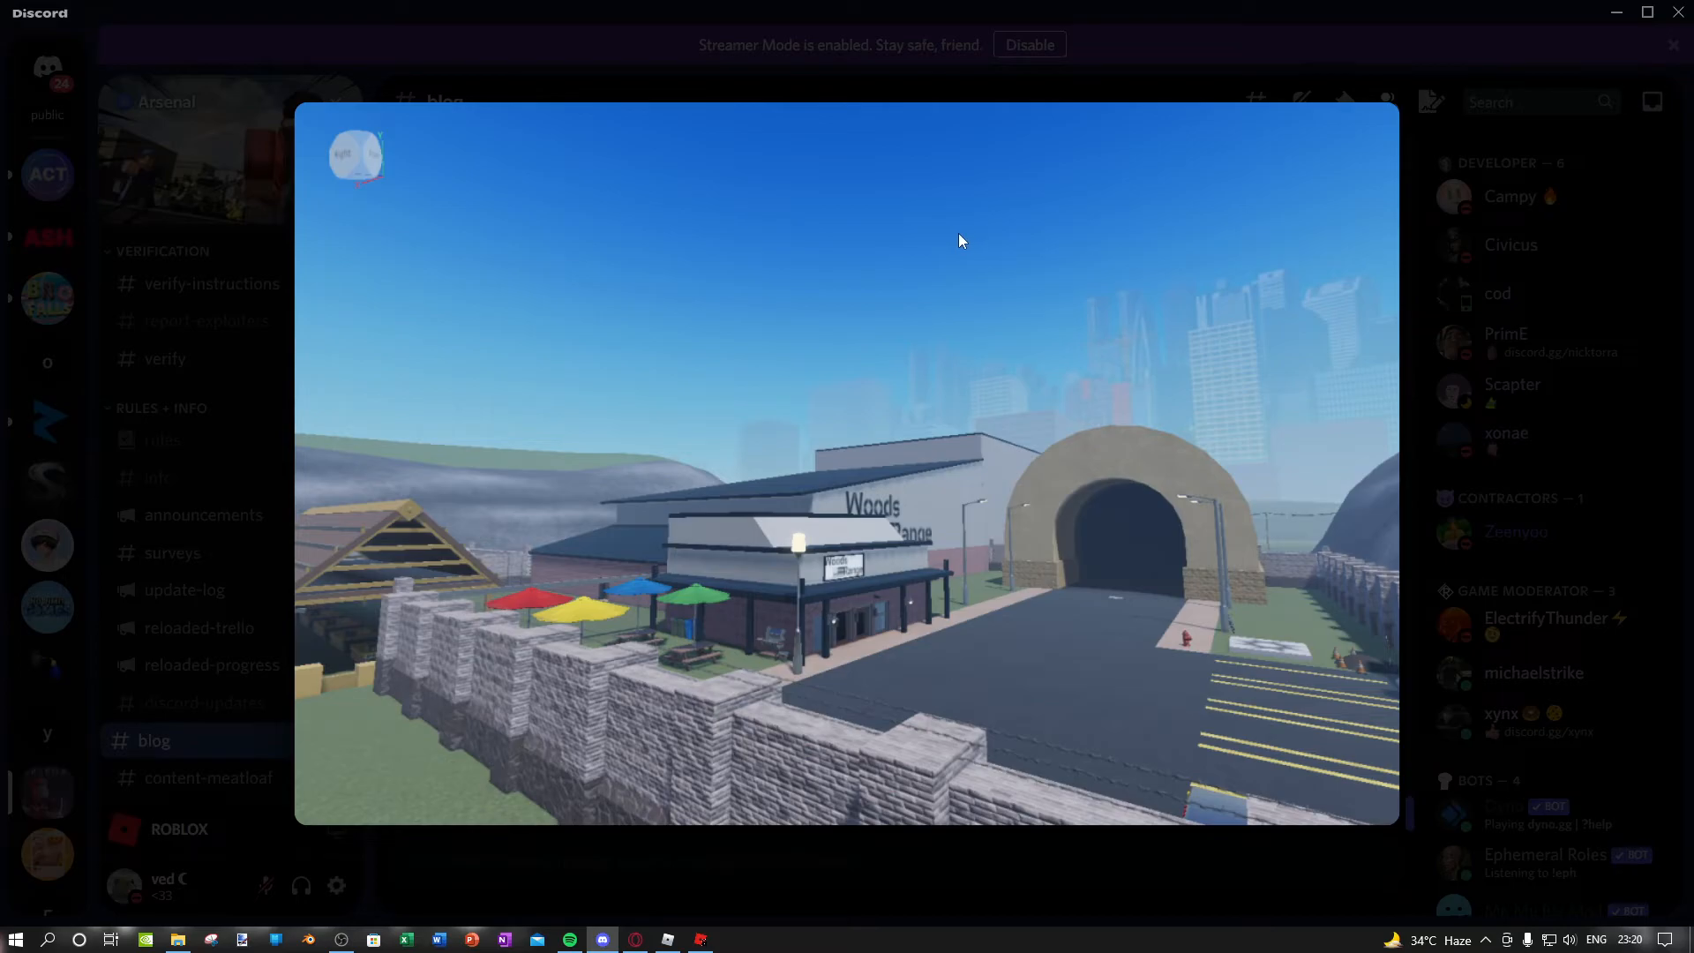
mouse_move(879, 478)
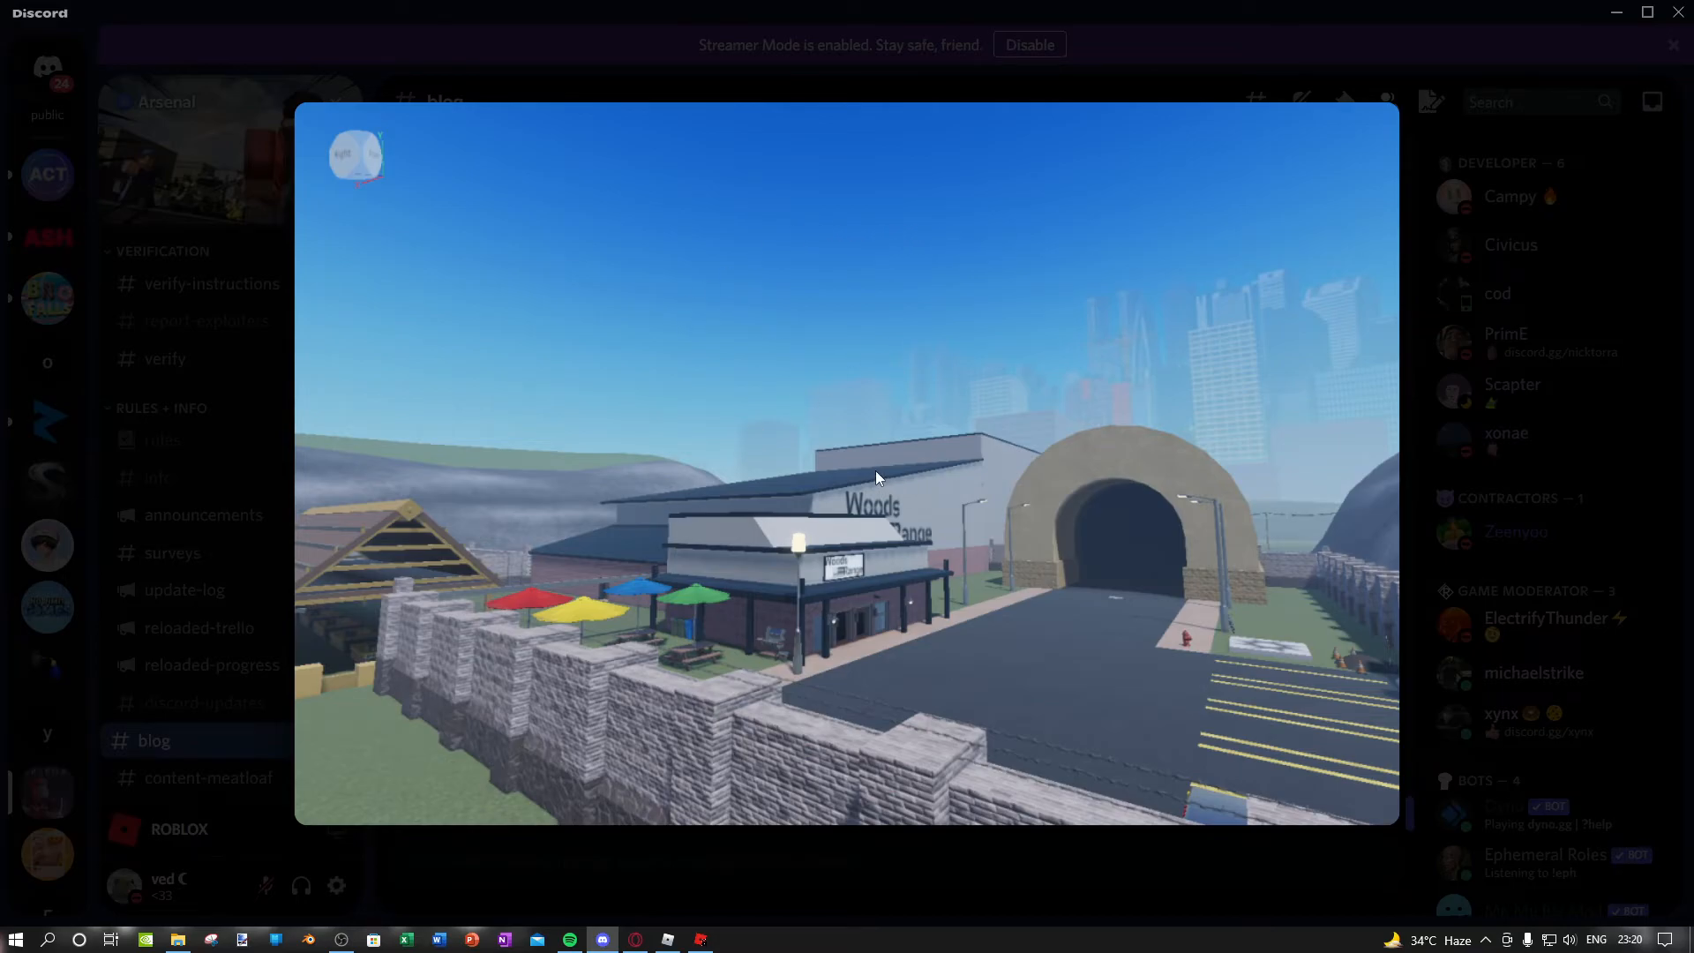
mouse_move(977, 383)
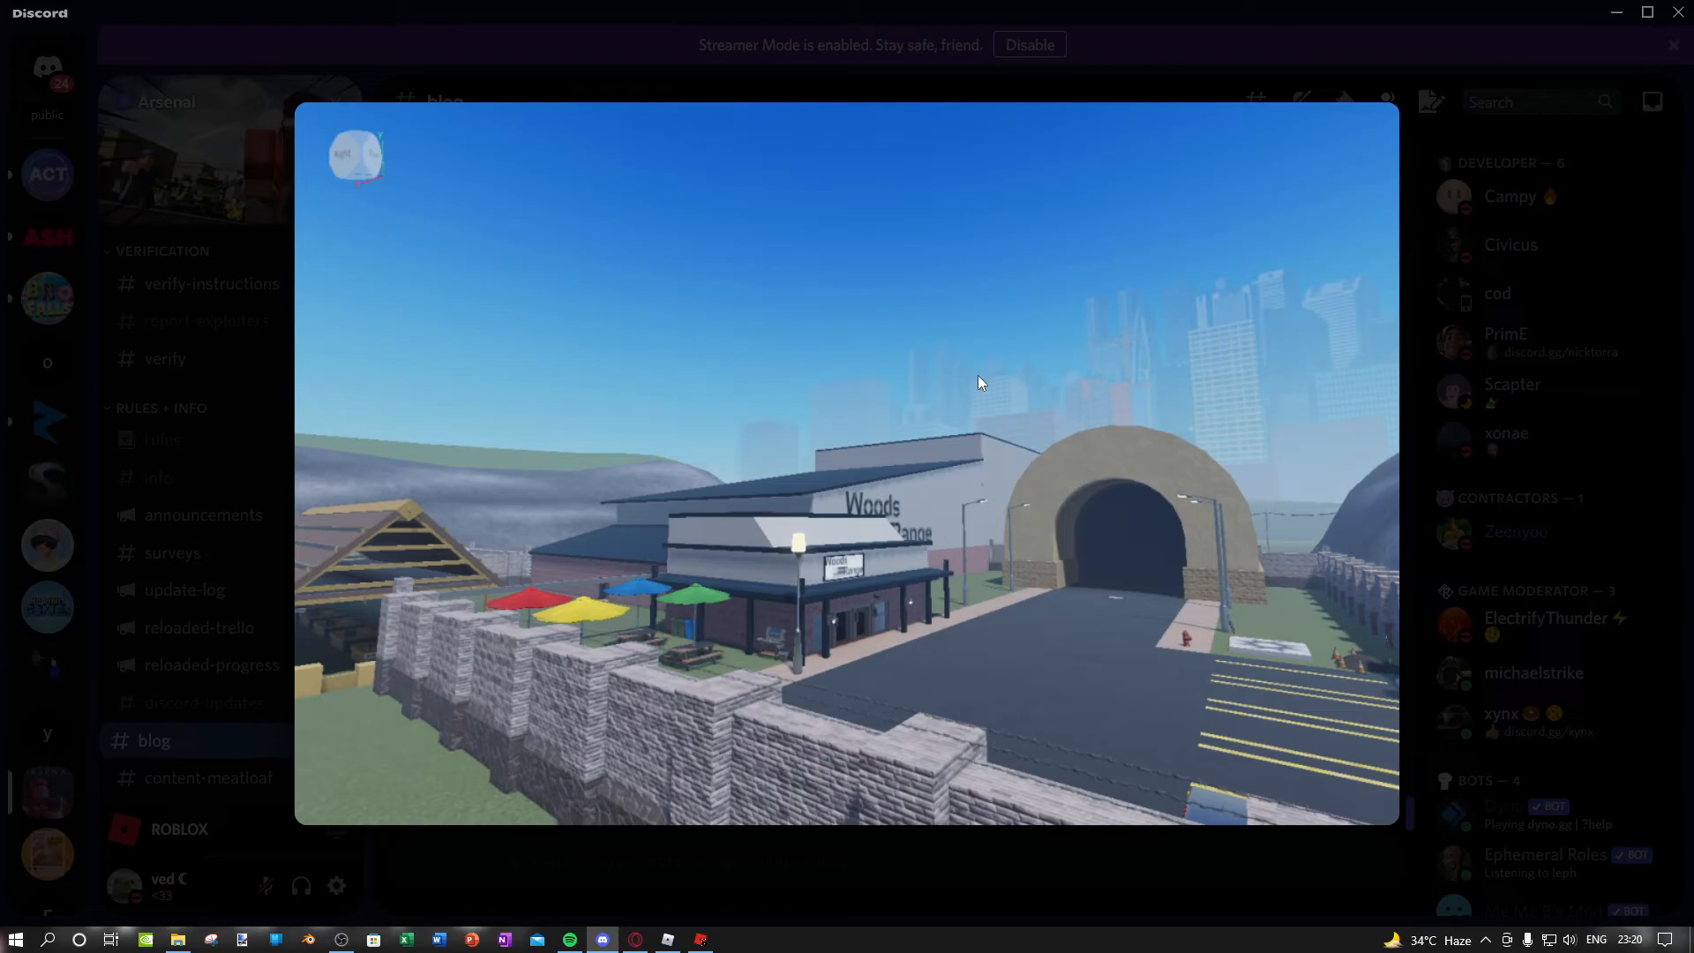
mouse_move(1150, 455)
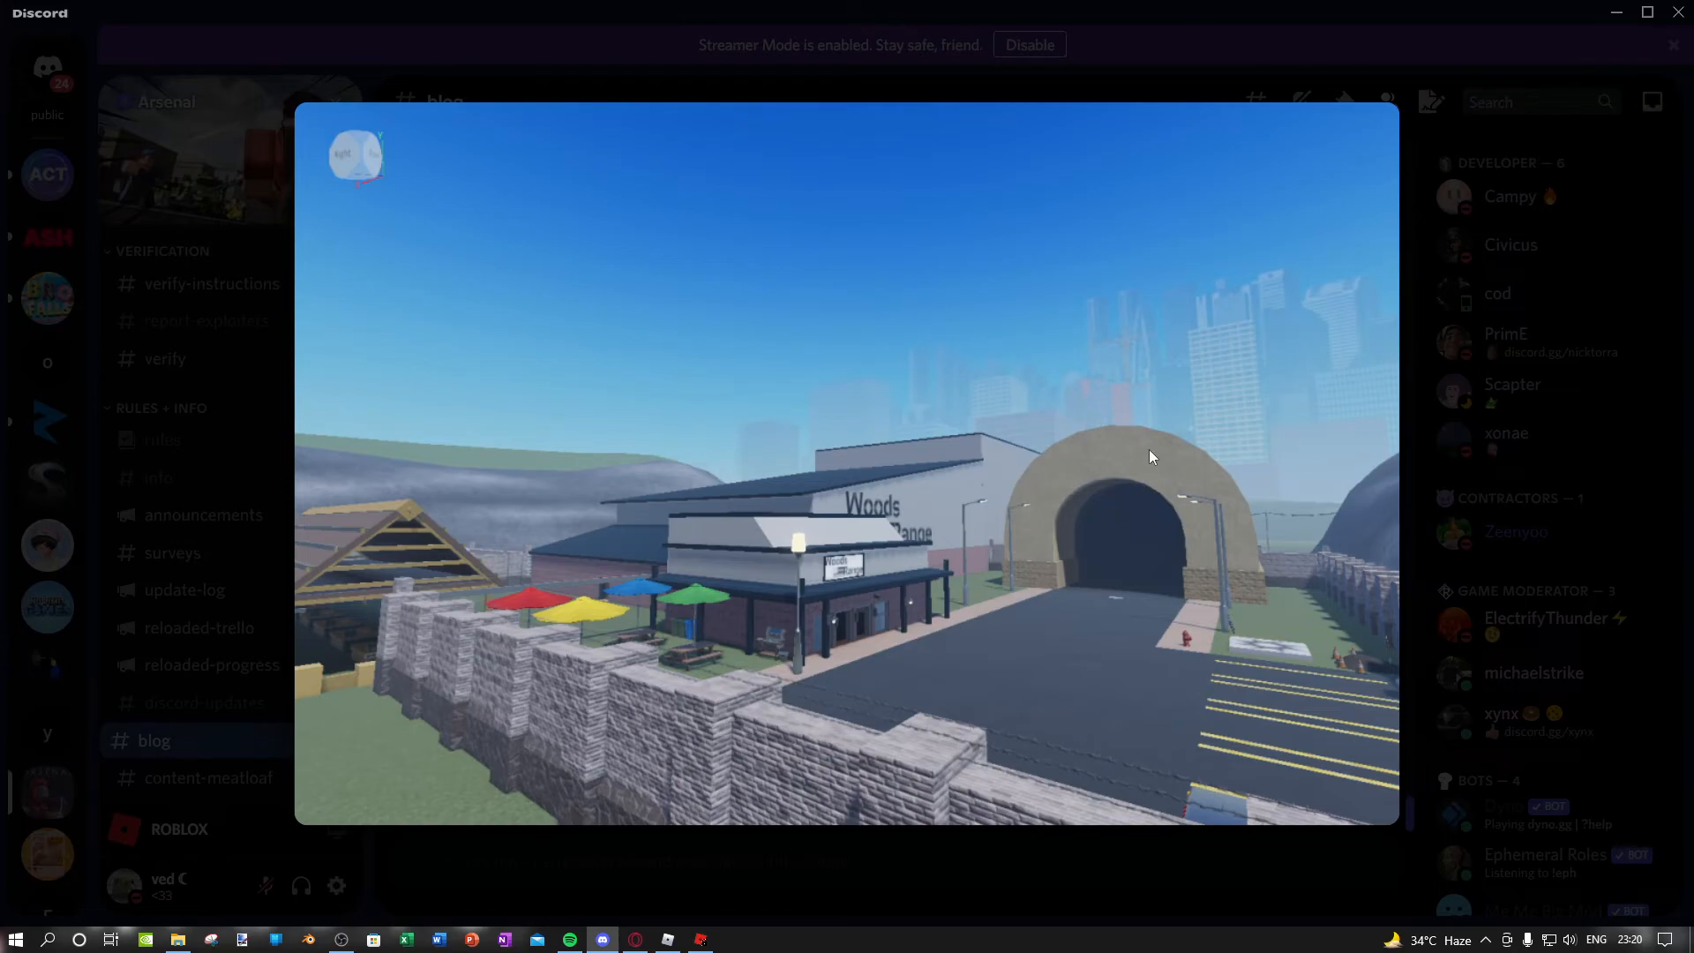
mouse_move(1220, 580)
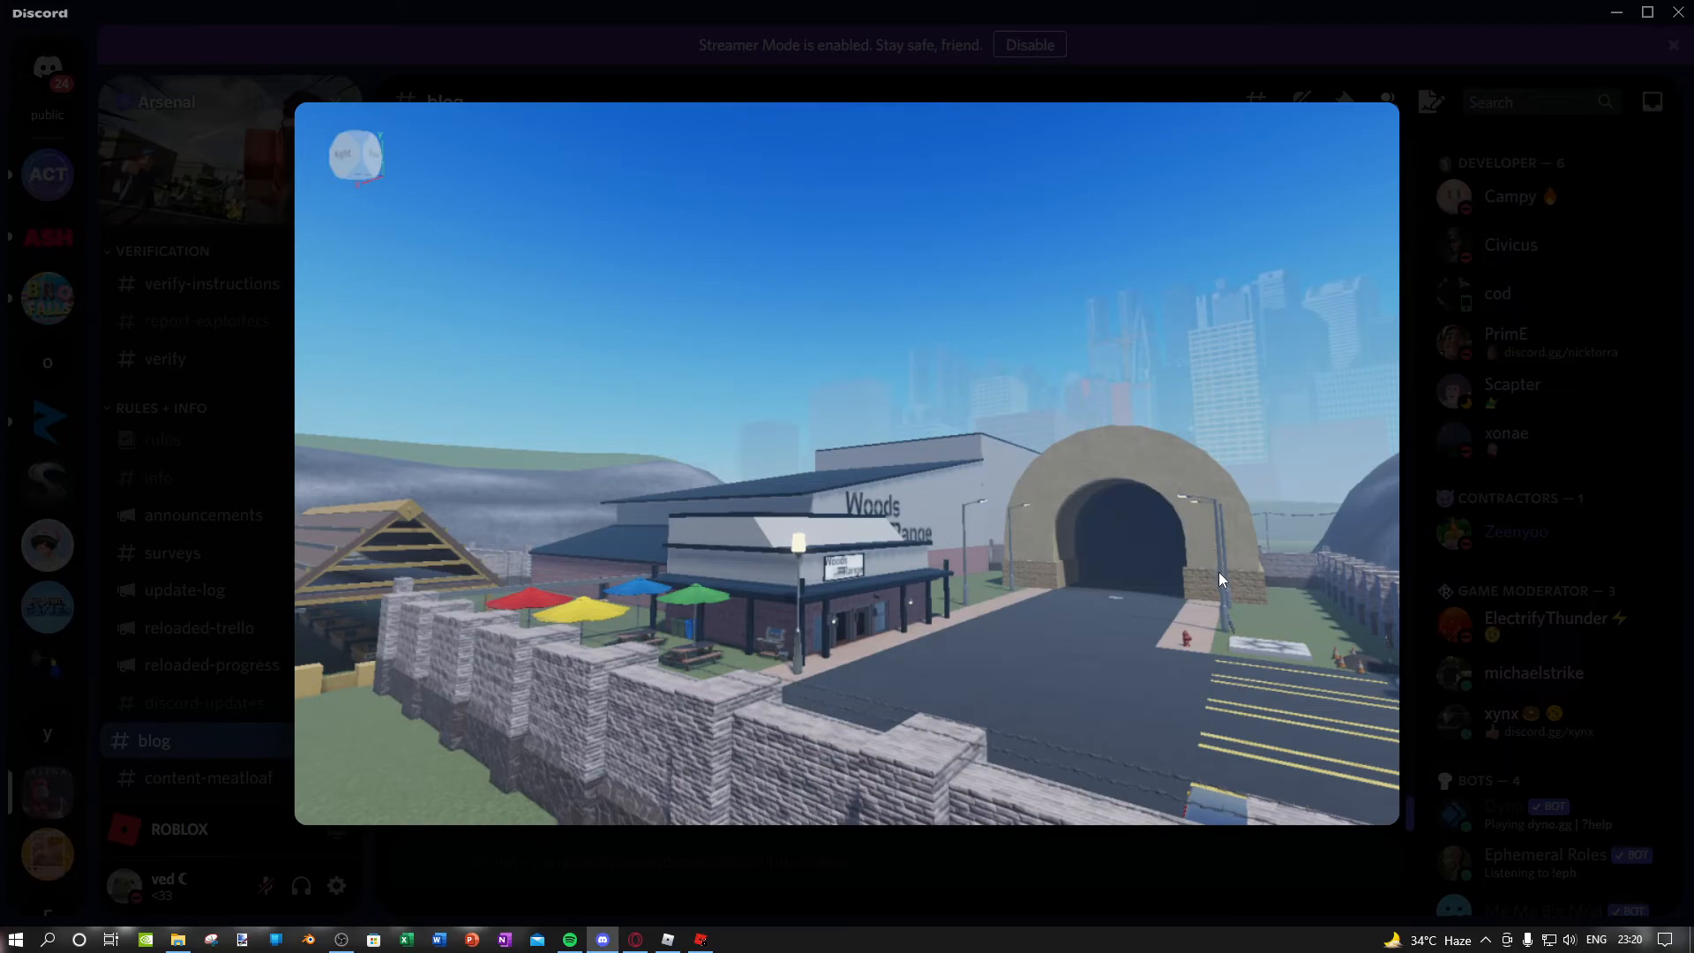